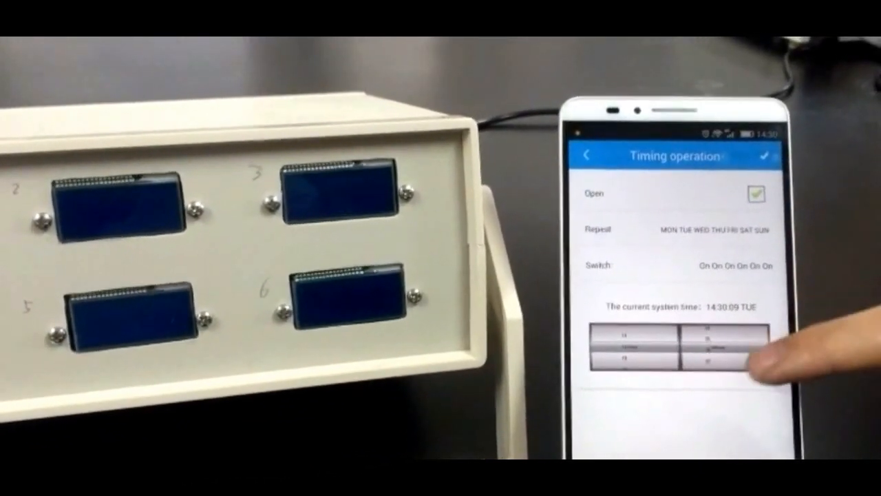
pyautogui.click(771, 153)
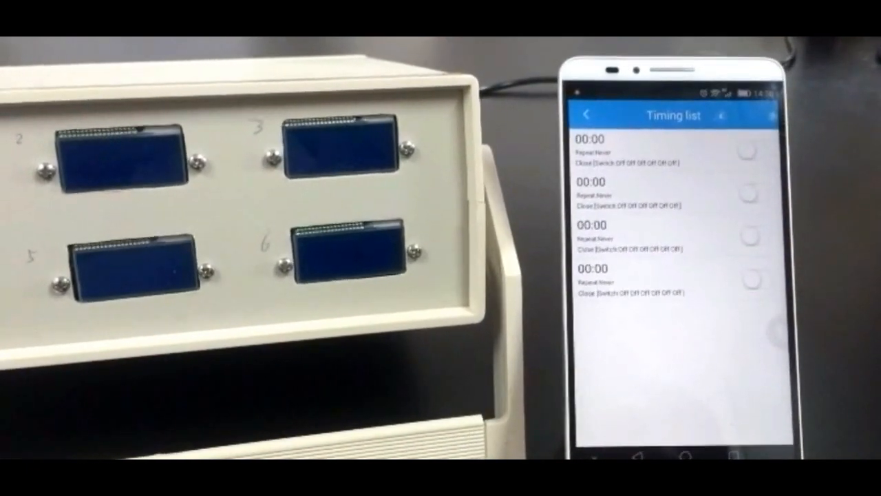